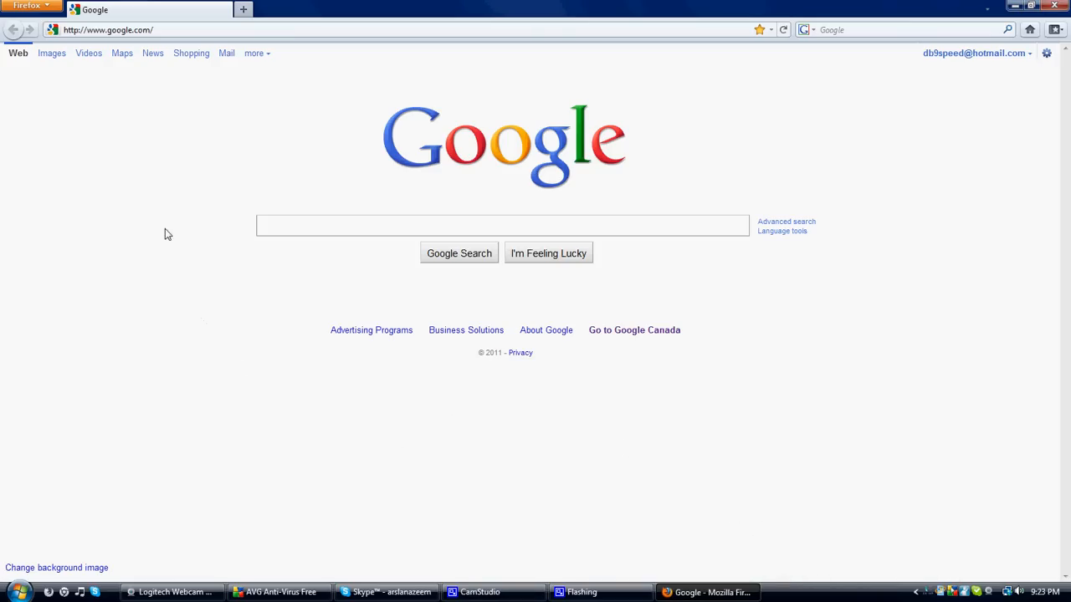
mouse_move(208, 151)
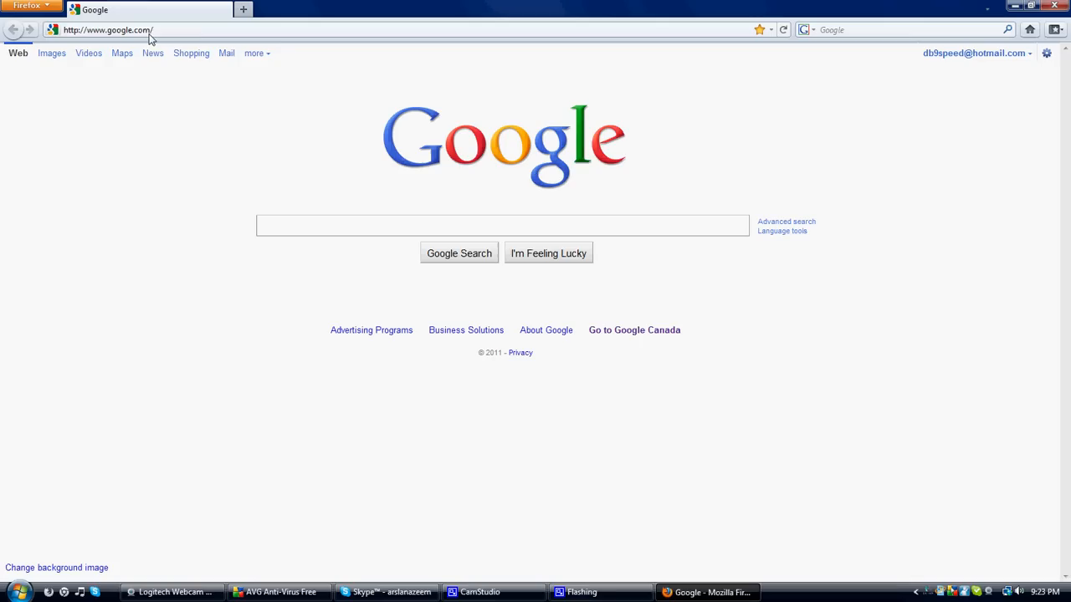
mouse_move(164, 242)
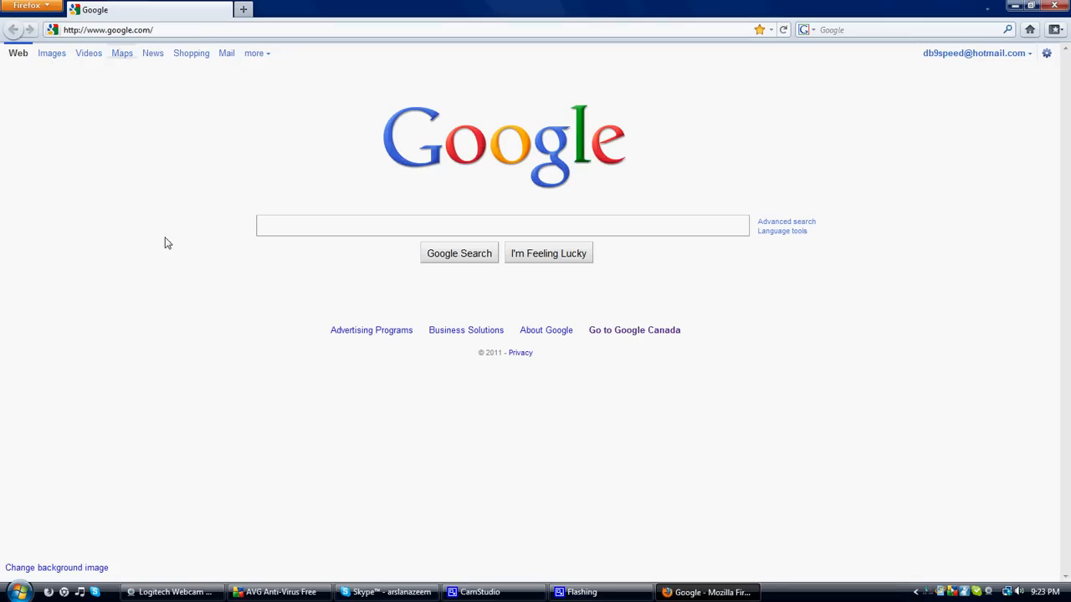
mouse_move(45, 331)
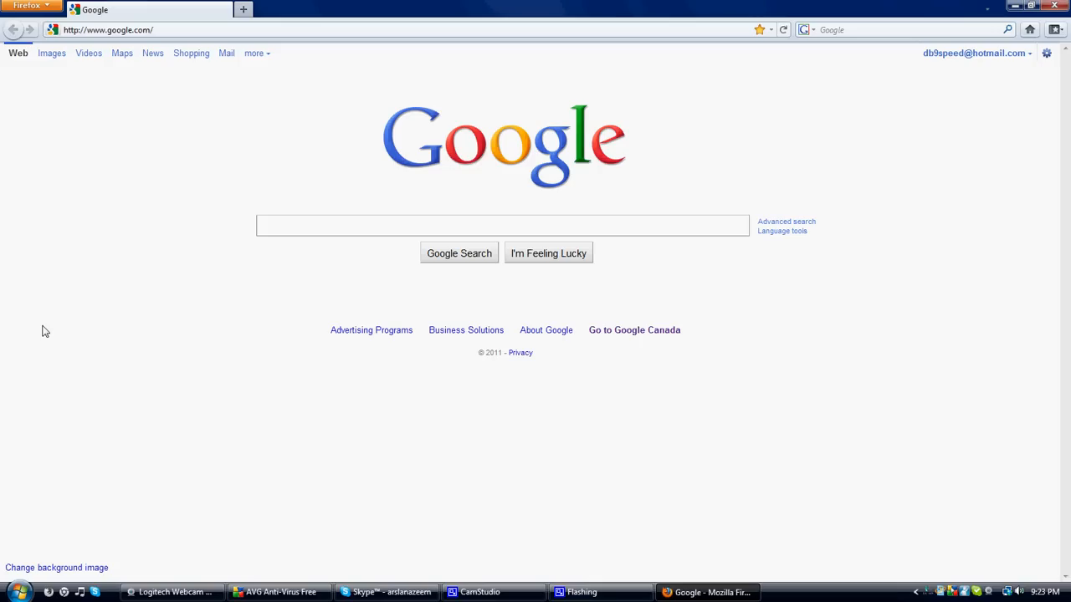
mouse_move(4, 429)
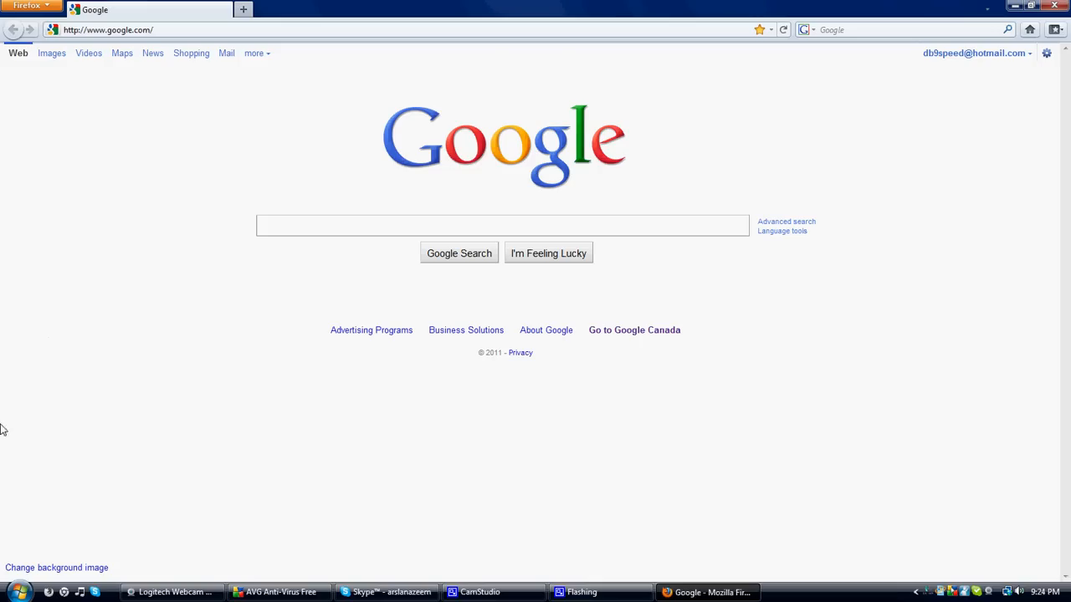
- Bring up the Options window on its General settings via the Firefox menu
click(27, 5)
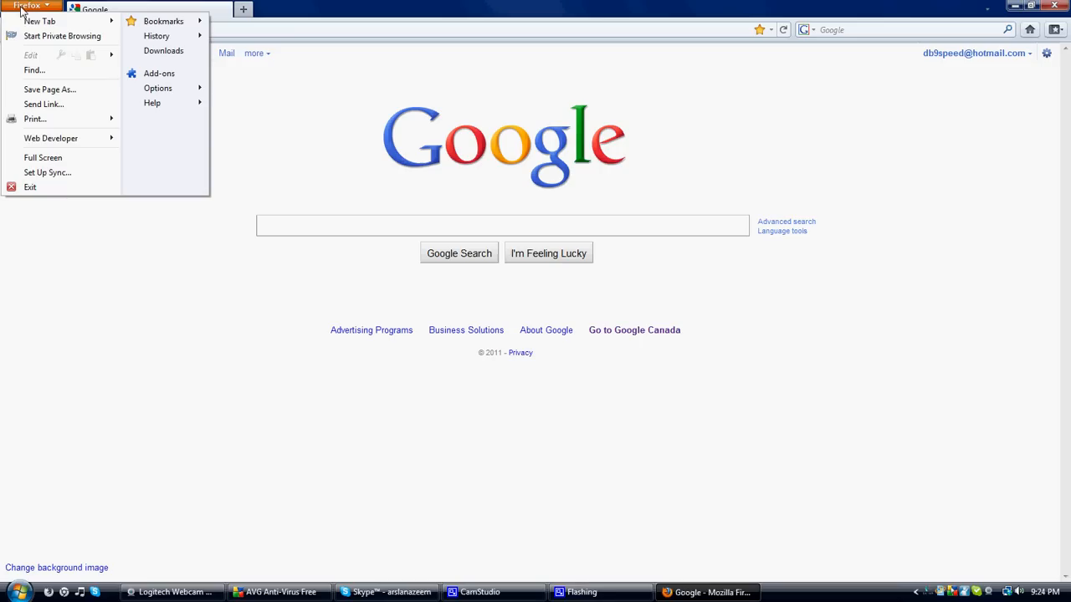
mouse_move(158, 88)
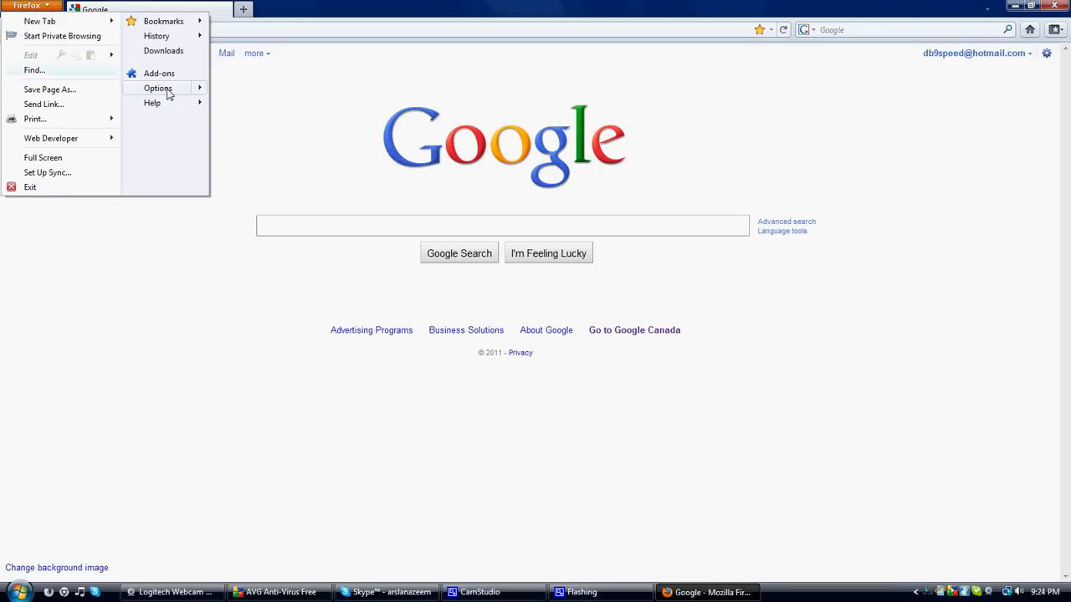
click(158, 88)
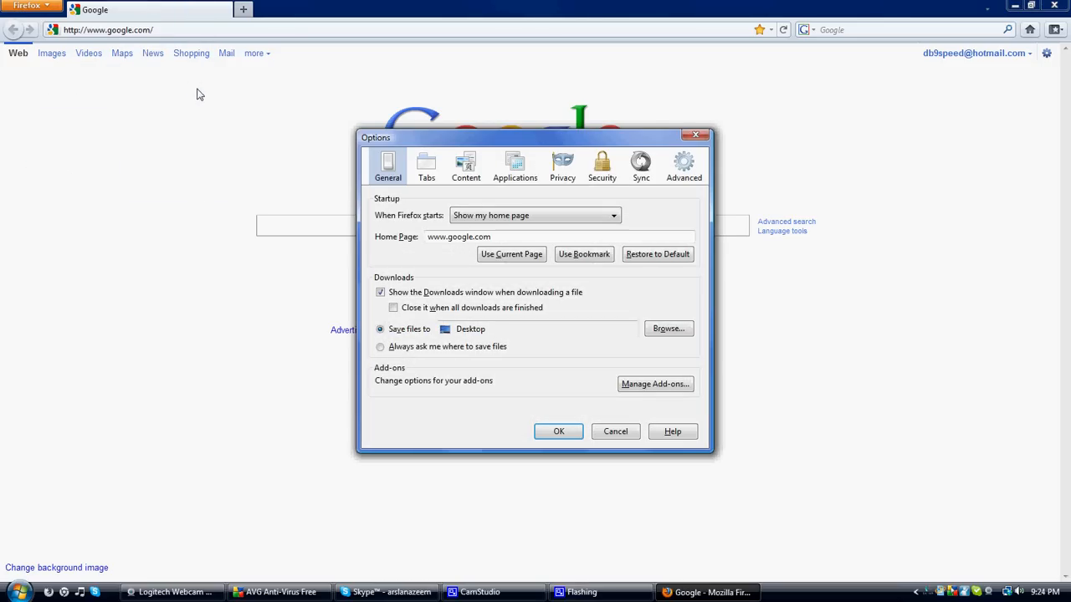
mouse_move(329, 122)
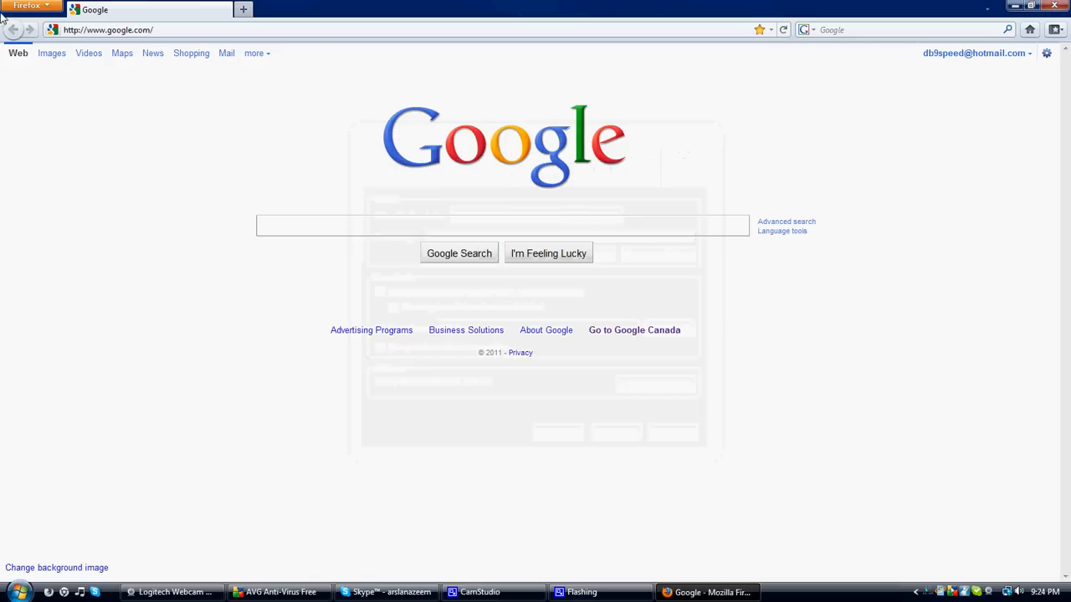
click(28, 6)
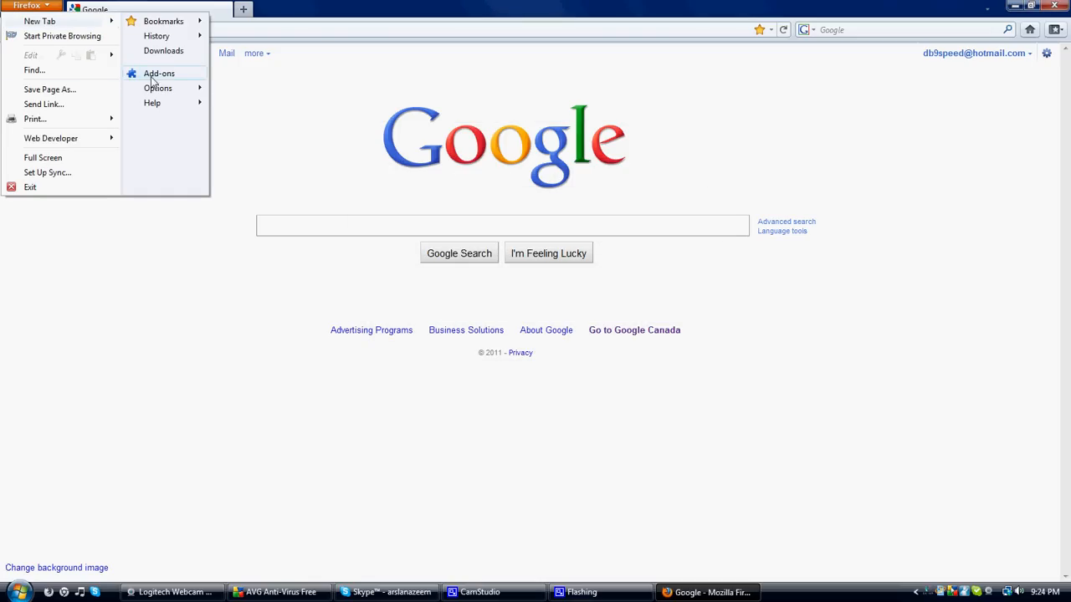
mouse_move(157, 88)
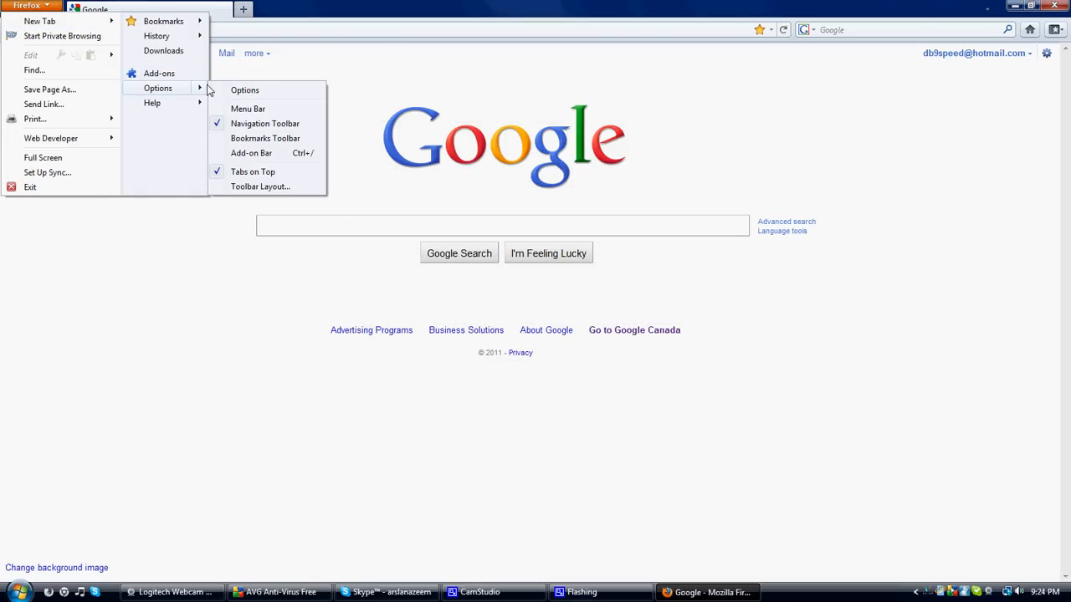
click(244, 89)
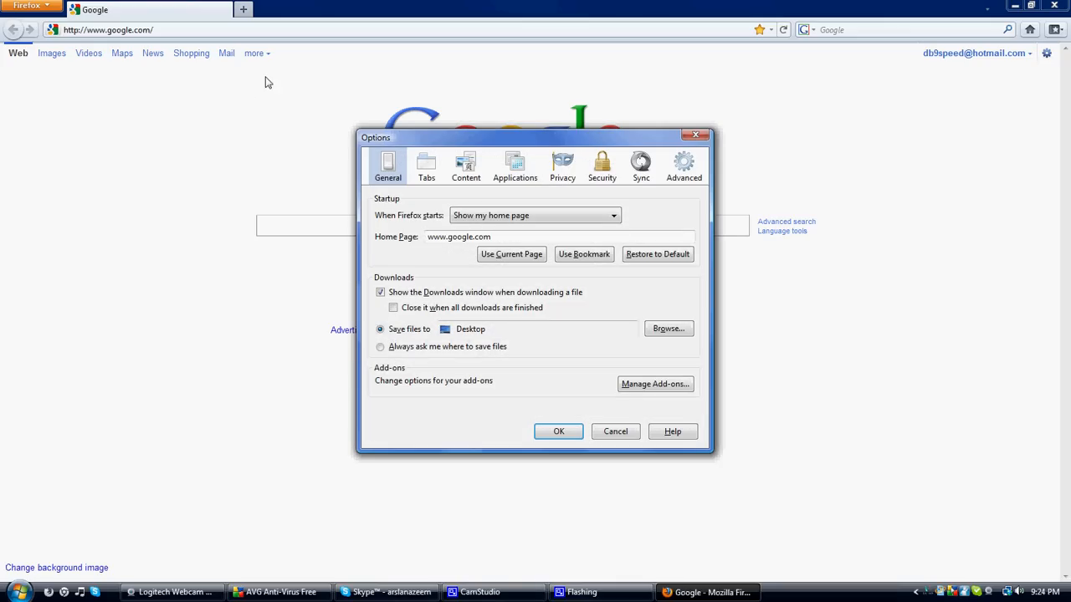
mouse_move(387, 167)
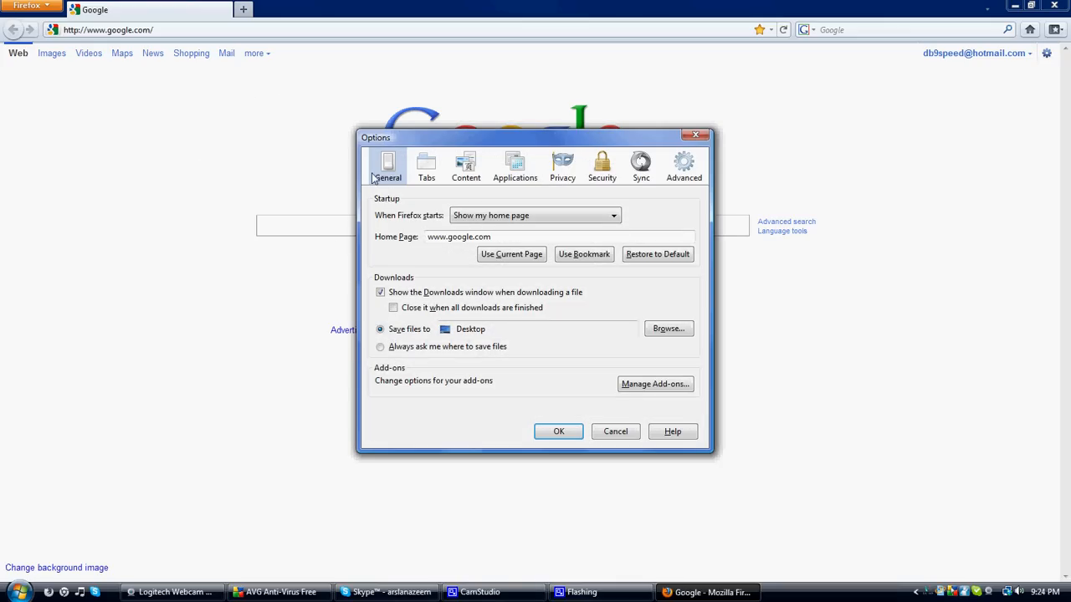
mouse_move(343, 229)
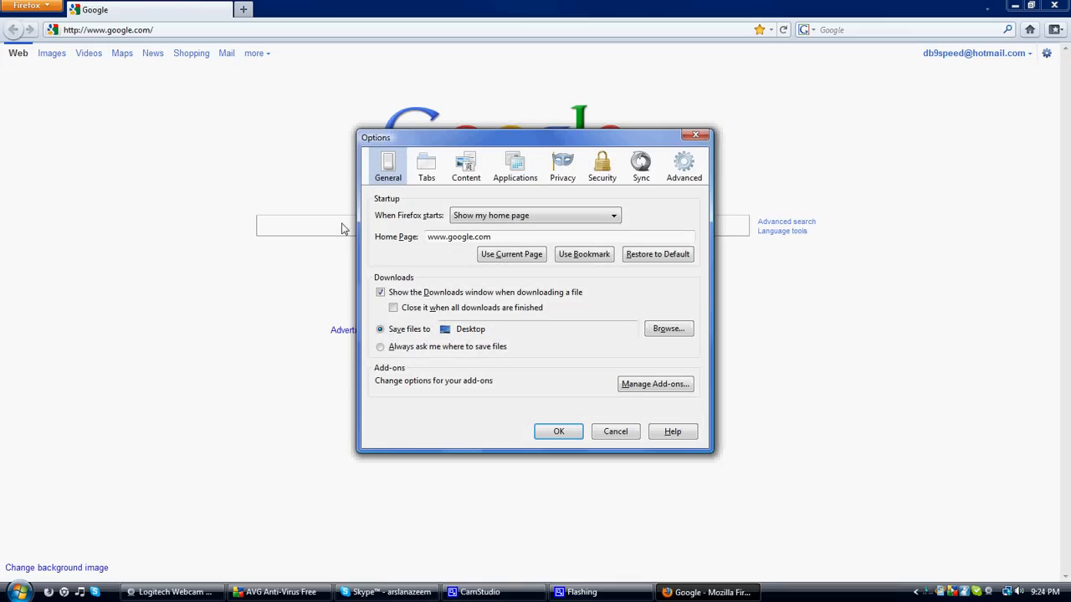
mouse_move(378, 226)
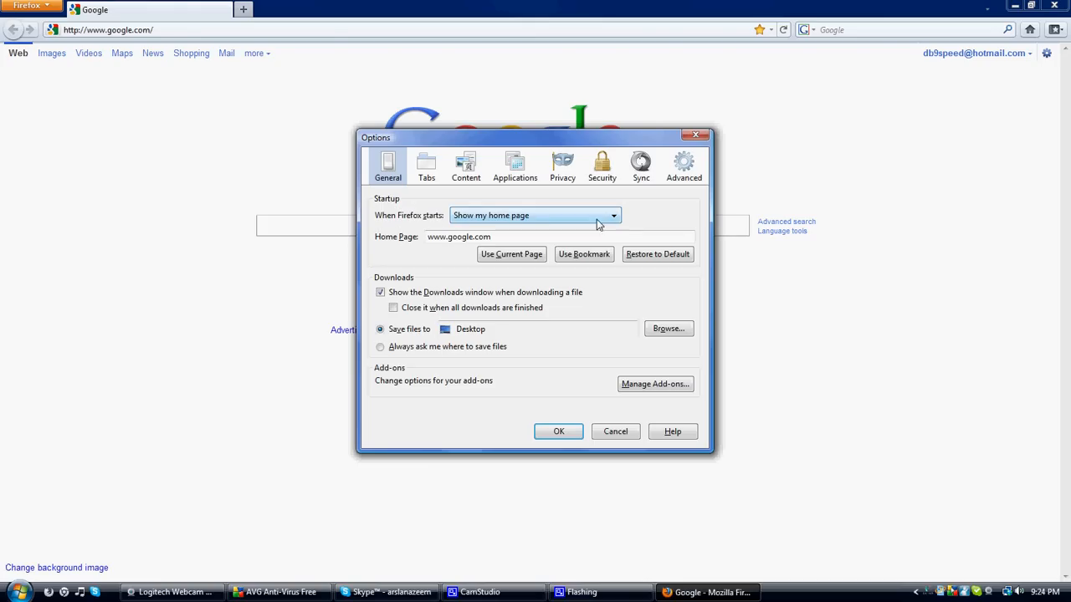
- Set 'When Firefox starts' to 'Show a blank page'
click(613, 215)
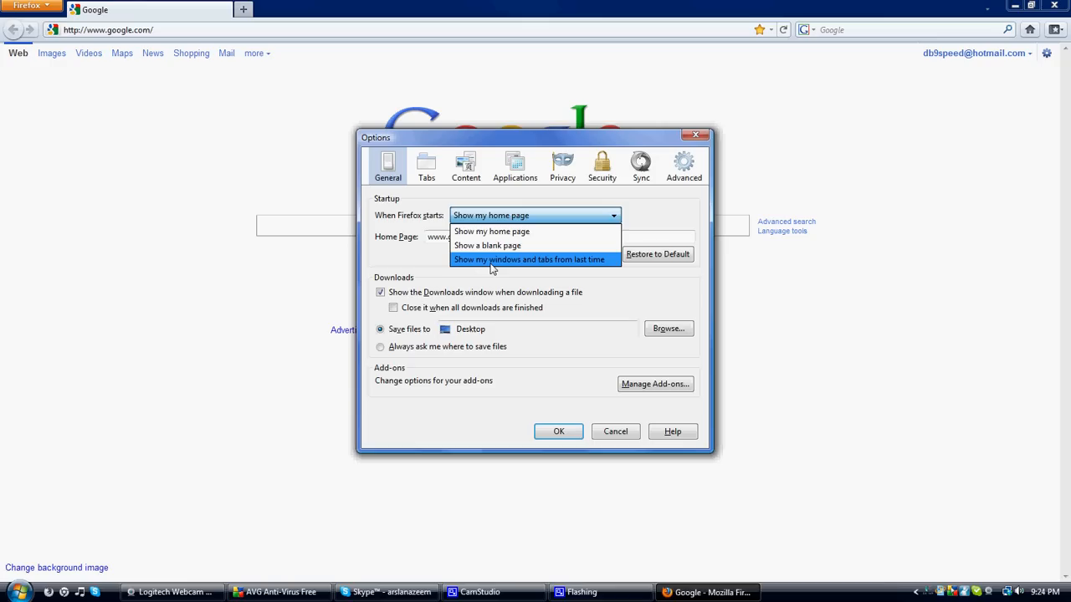
mouse_move(488, 245)
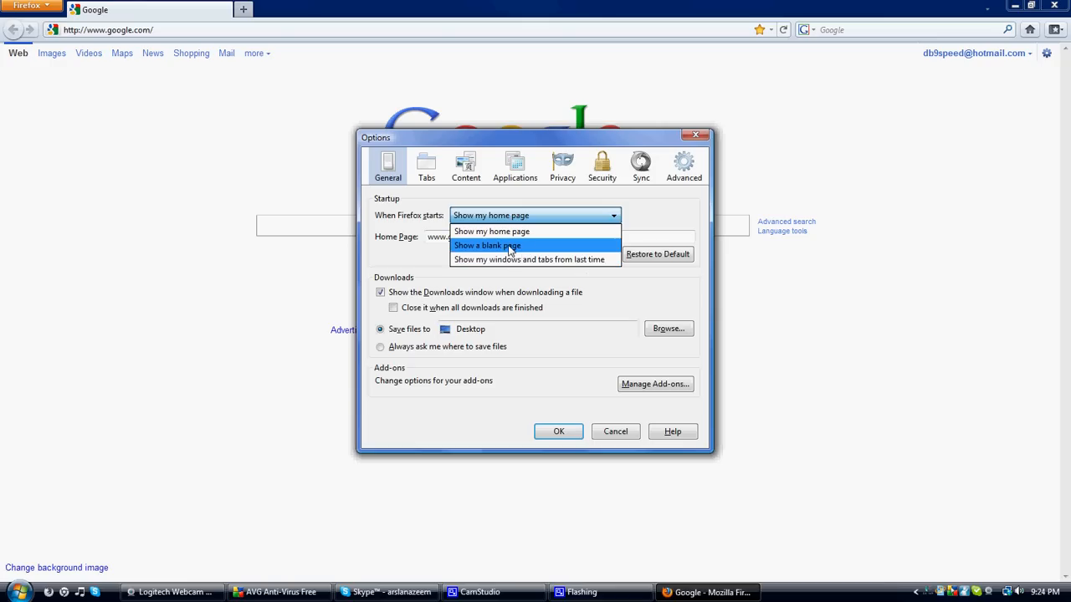
click(486, 245)
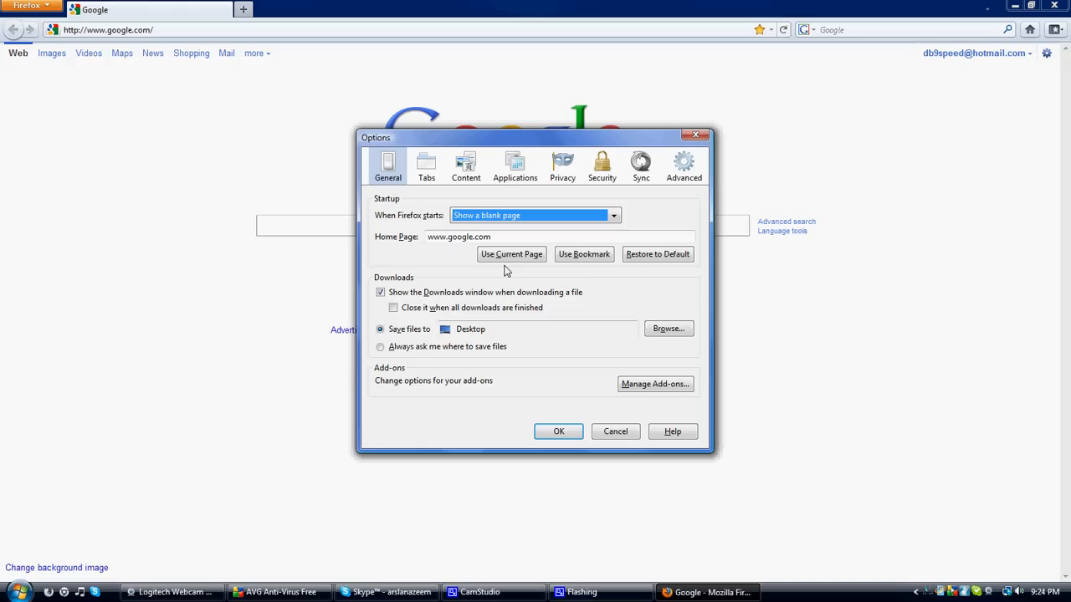
mouse_move(647, 272)
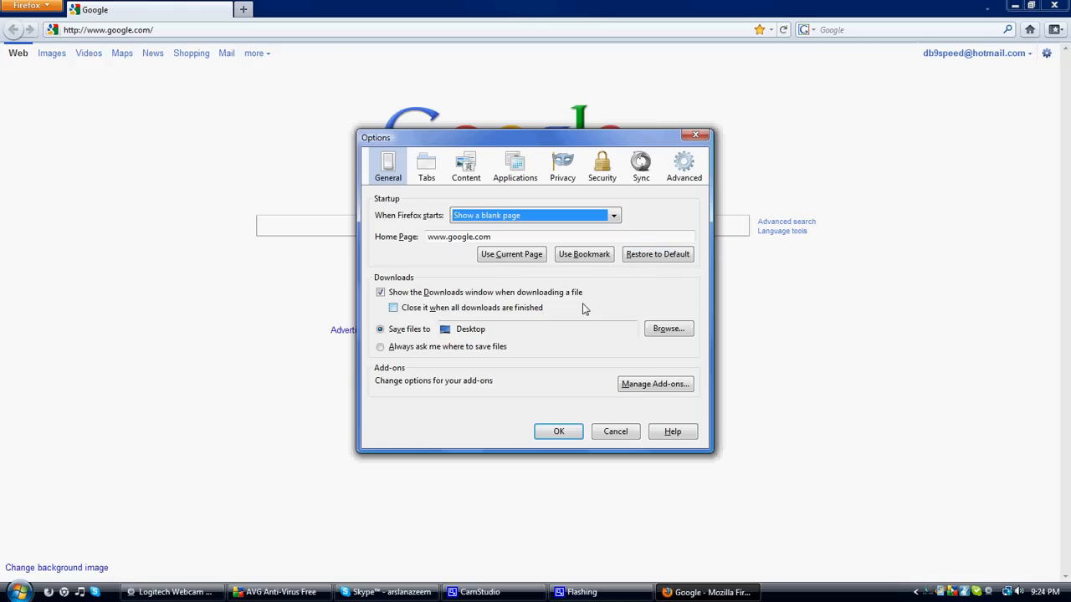
mouse_move(636, 291)
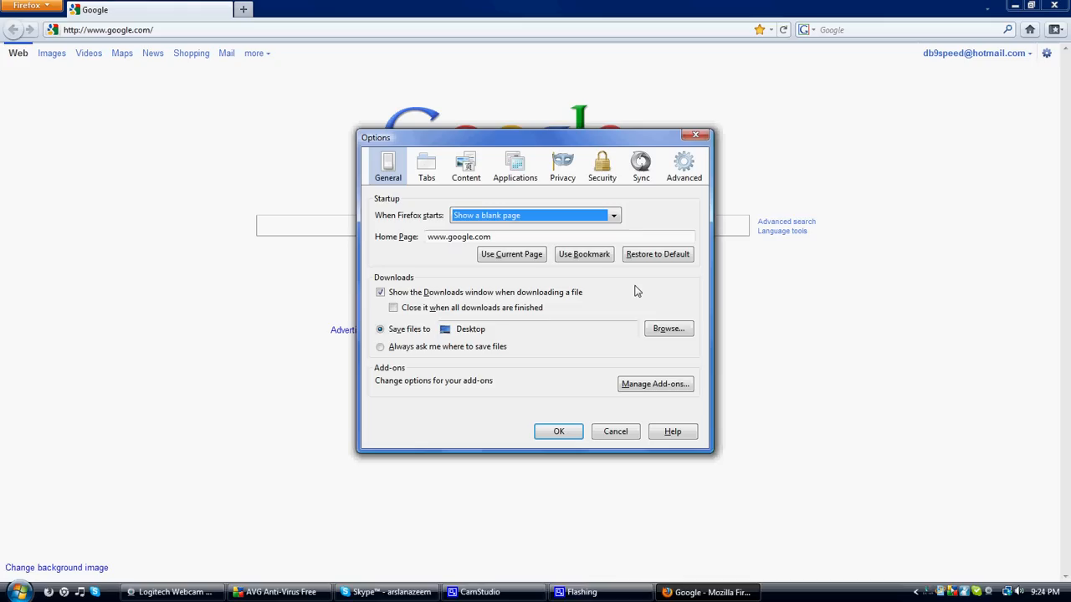
- Restore the home page to the Mozilla Firefox Start Page and confirm with OK
click(657, 253)
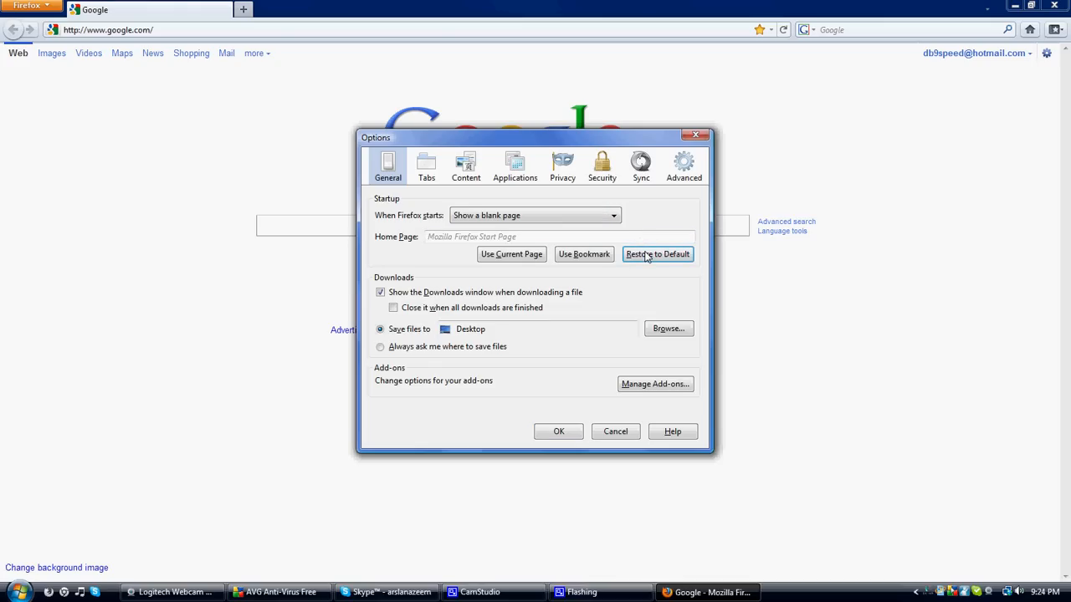
mouse_move(529, 211)
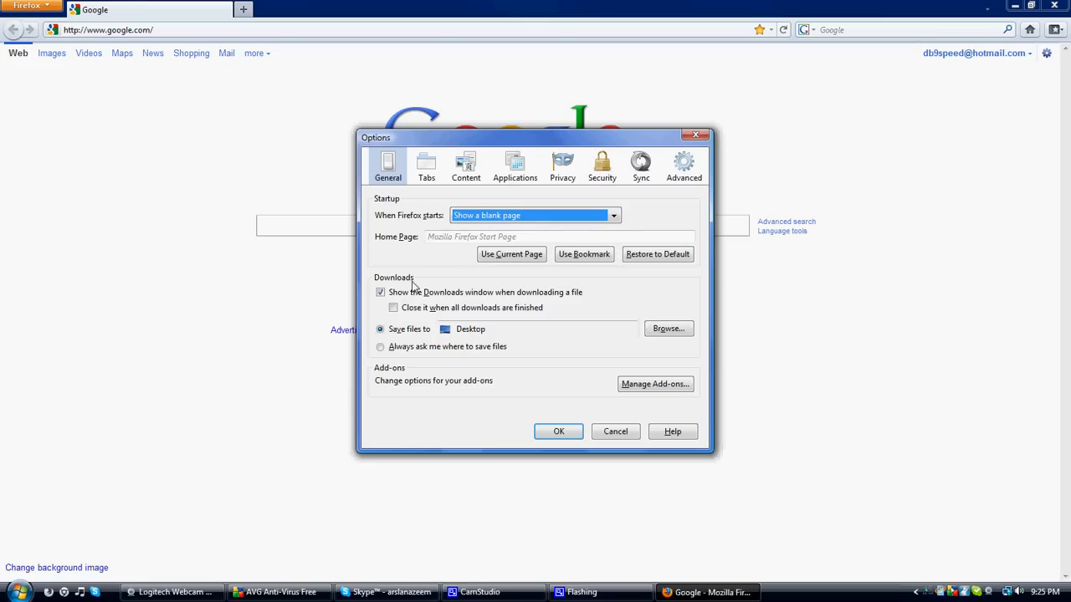
mouse_move(539, 238)
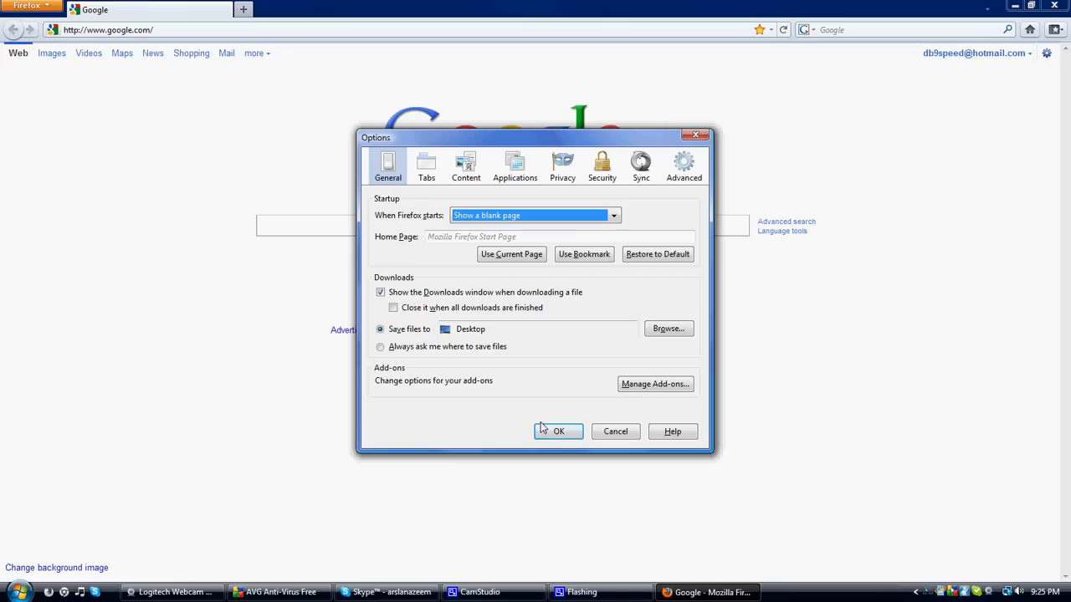
click(558, 431)
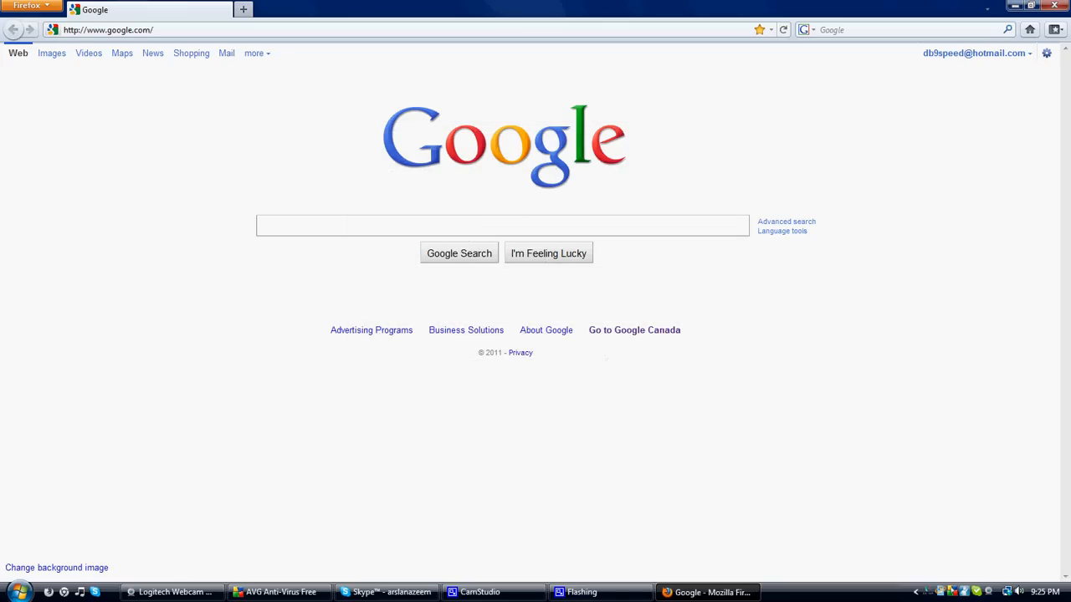